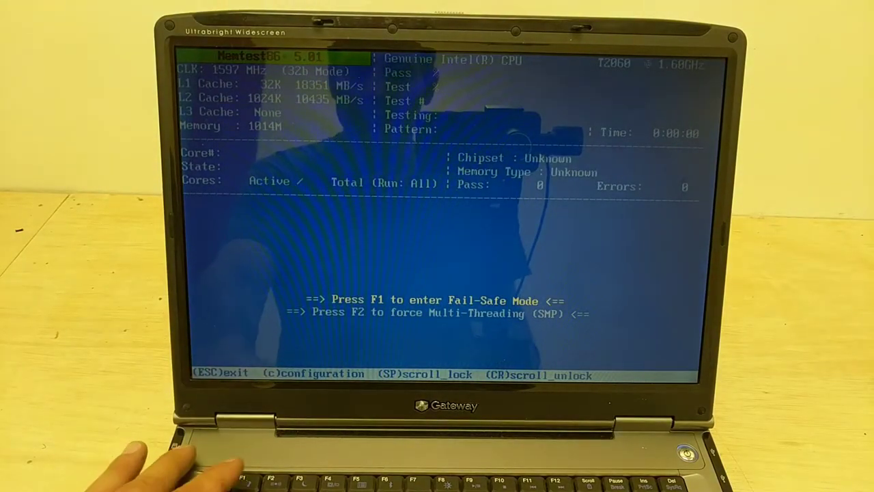
# Step: Choose F2 at the Fail-Safe/SMP prompt to detect both CPU cores and the 512 MB DDR2 module
pyautogui.press('F2')
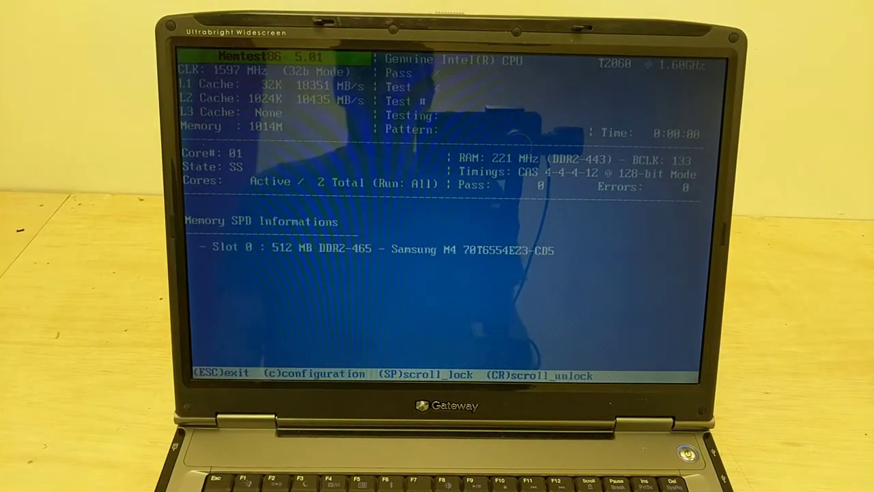